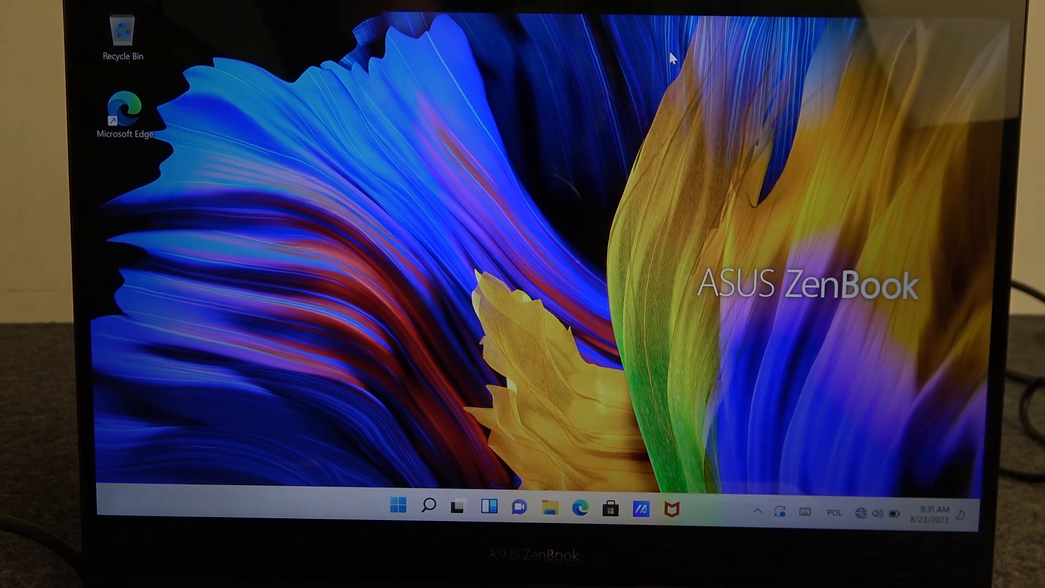
pyautogui.moveTo(859, 447)
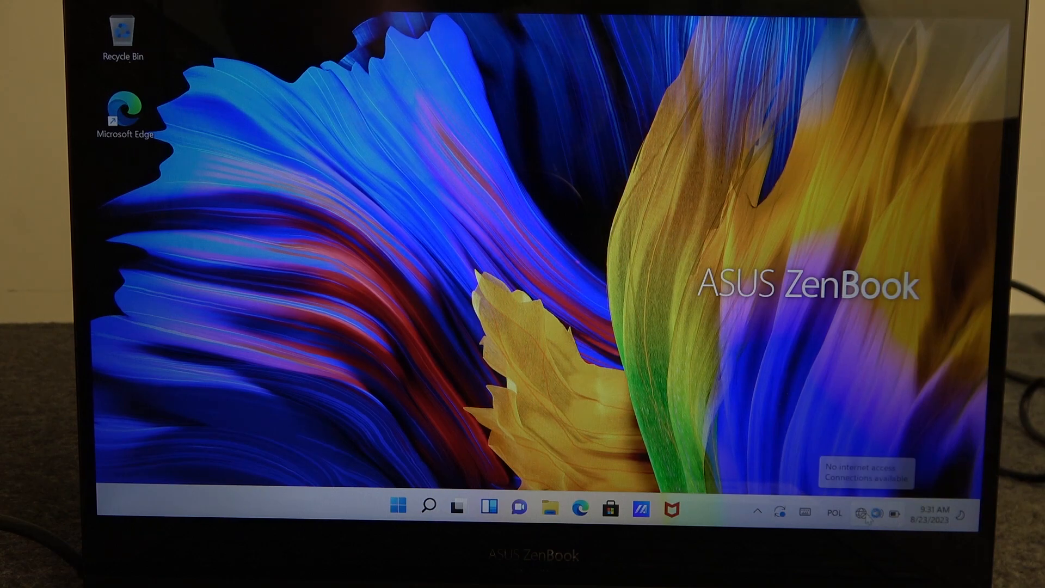
# Raise brightness to 90 in Quick Settings, ease it slightly lower, then launch Settings
pyautogui.click(864, 513)
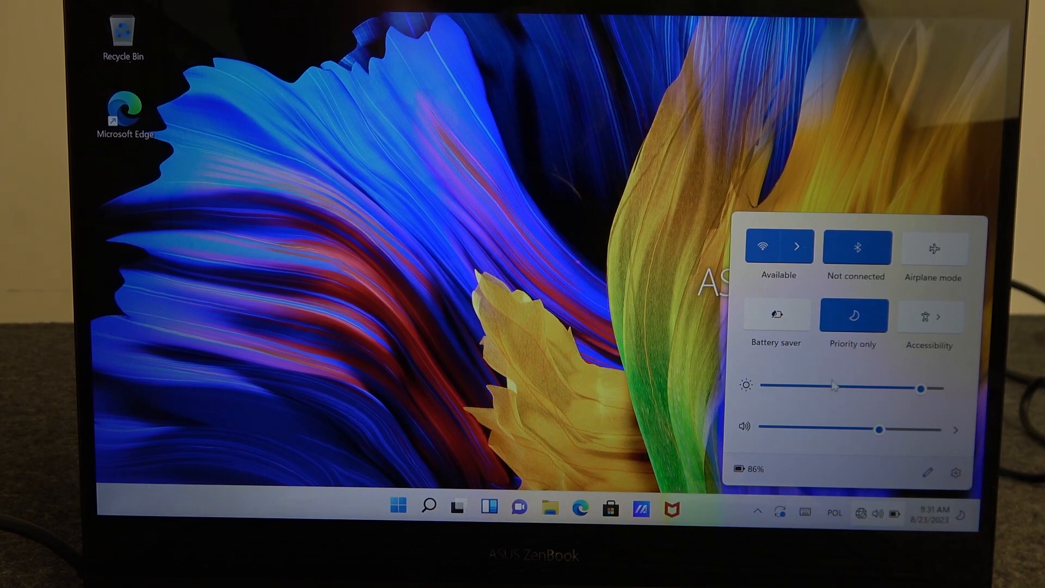
pyautogui.moveTo(922, 388); pyautogui.dragTo(918, 388)
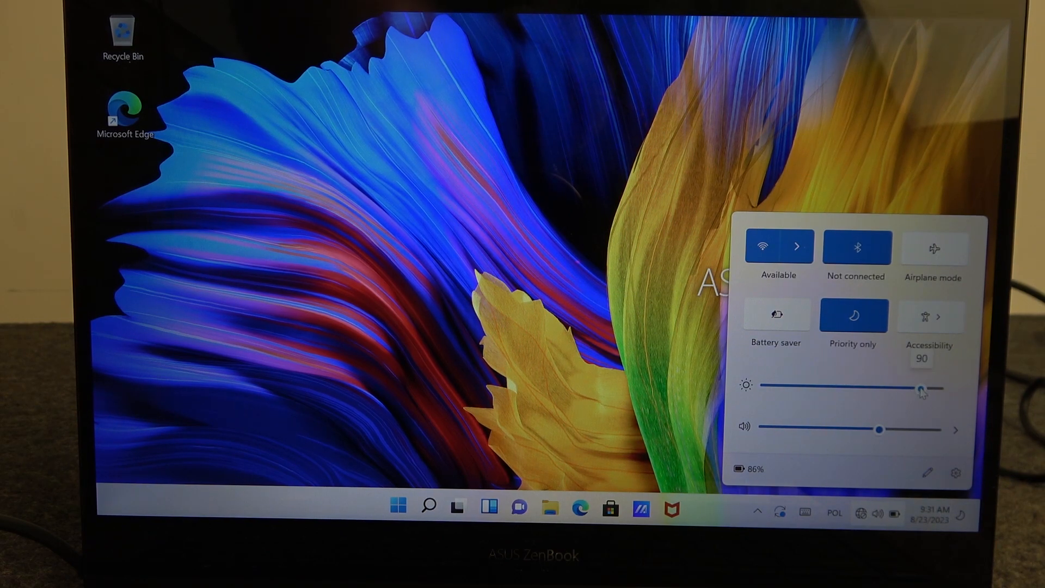
pyautogui.moveTo(919, 387); pyautogui.dragTo(883, 387)
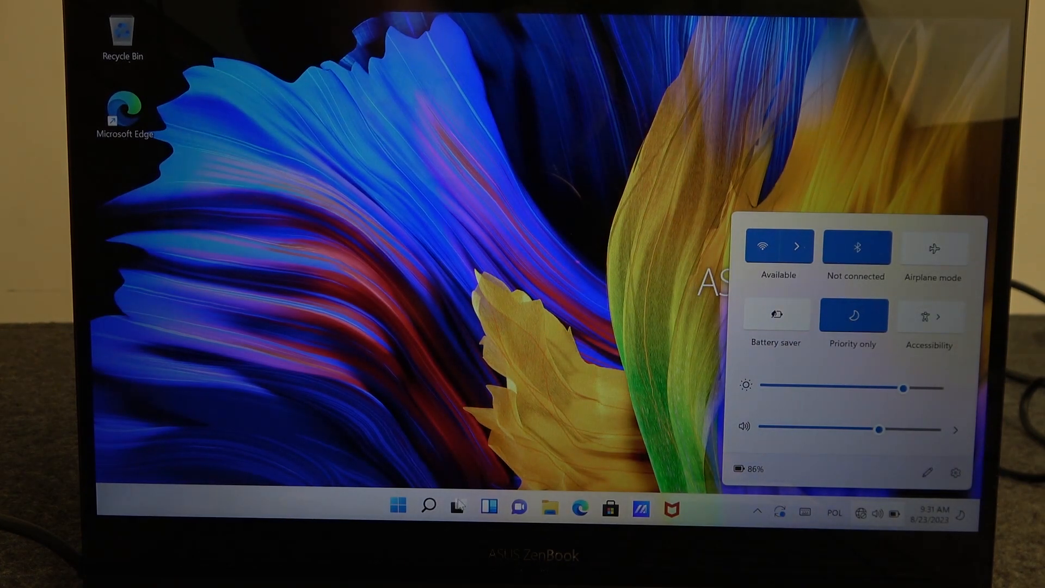
pyautogui.click(396, 505)
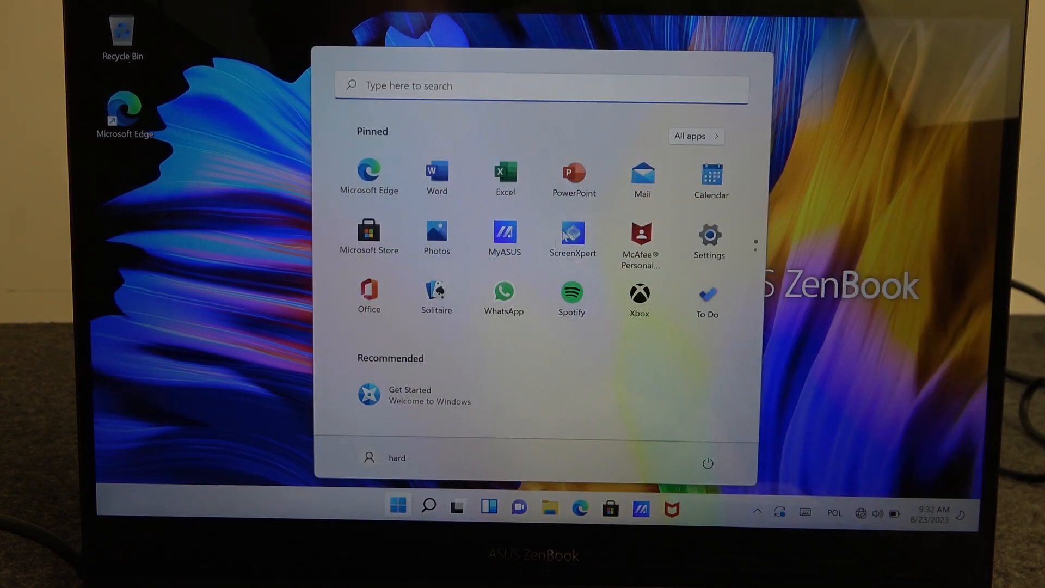
pyautogui.click(708, 231)
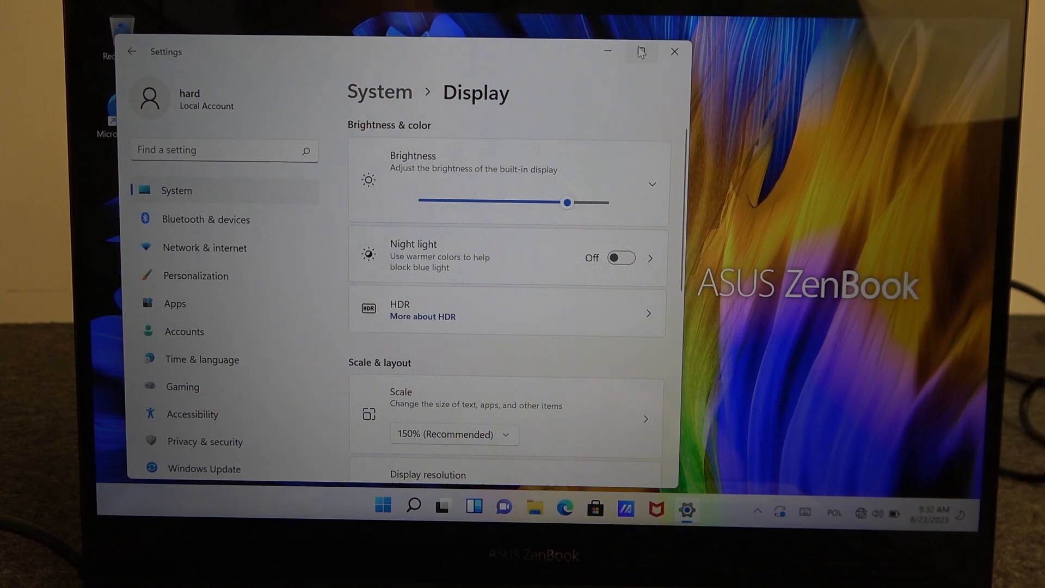
# Maximize the Display settings window to view the Brightness slider, then close Settings
pyautogui.click(638, 51)
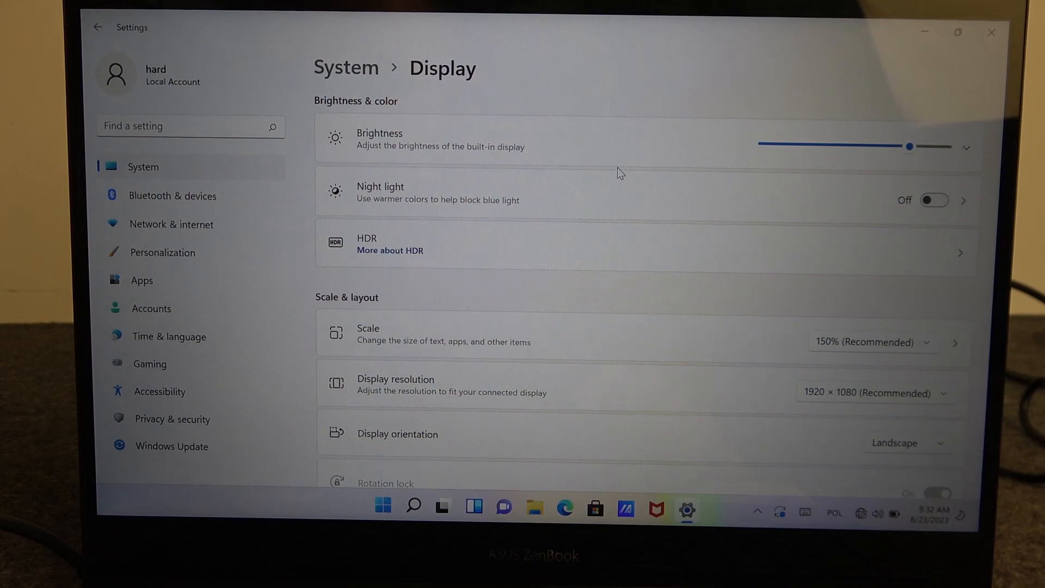
pyautogui.moveTo(818, 69)
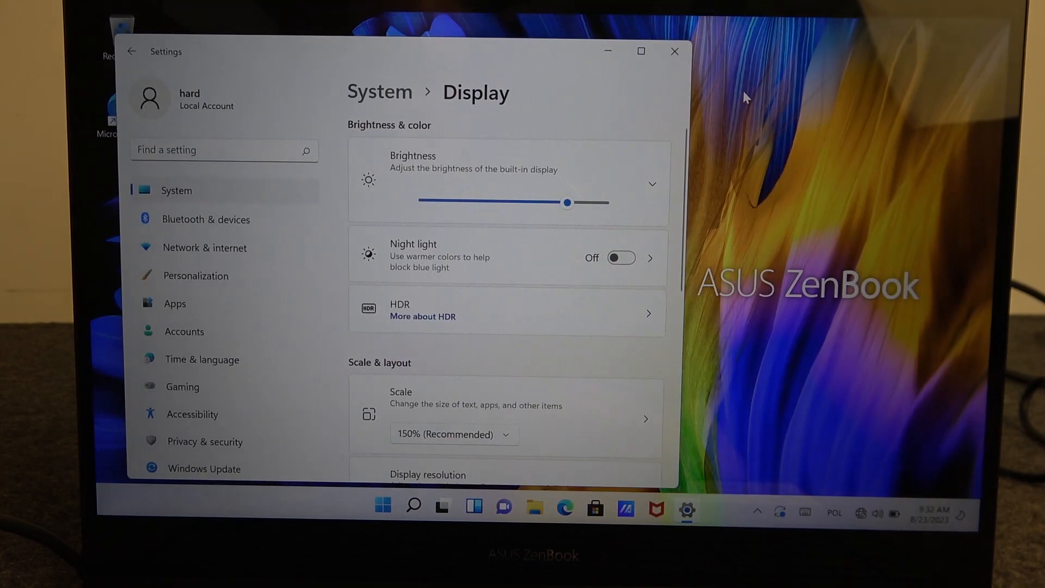
pyautogui.click(674, 52)
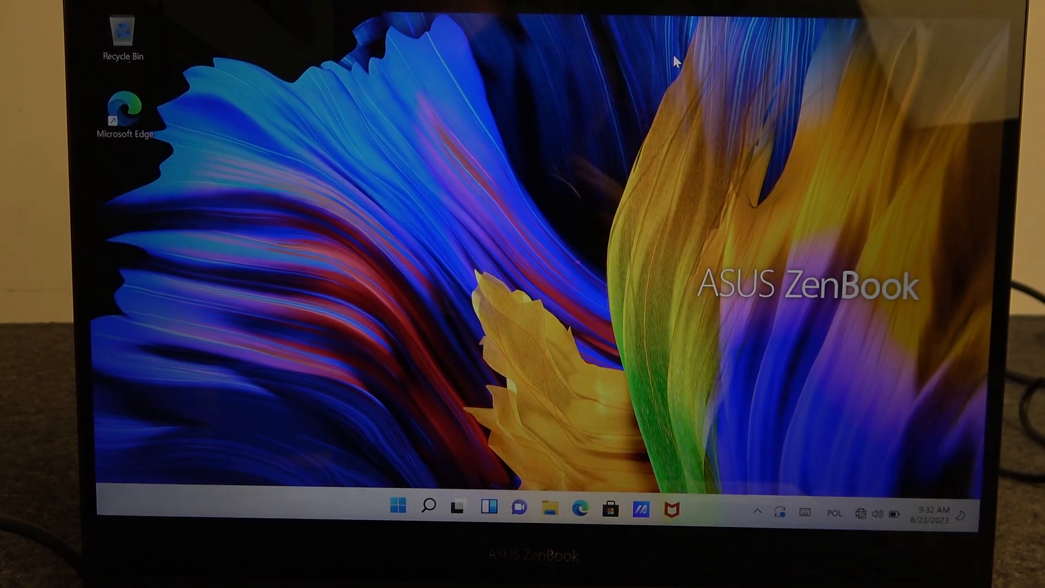